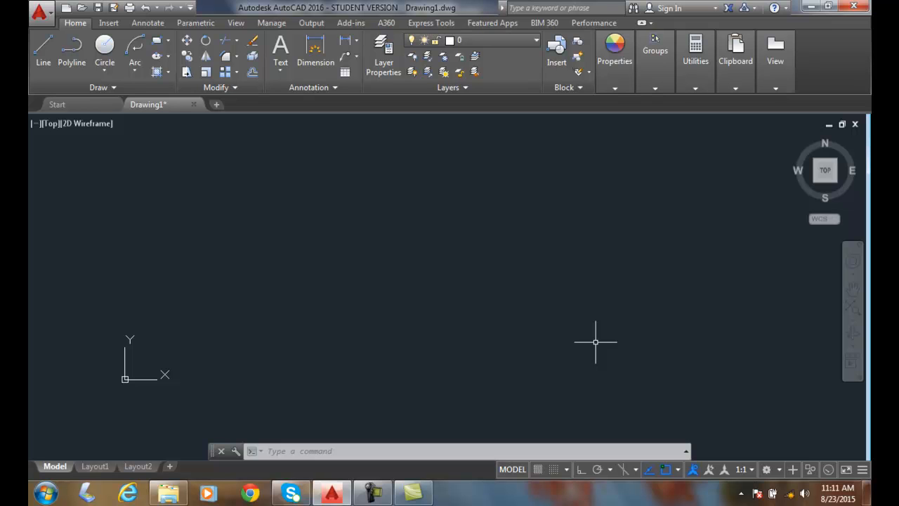
{"action": "mouse_move", "coordinate": [574, 344]}
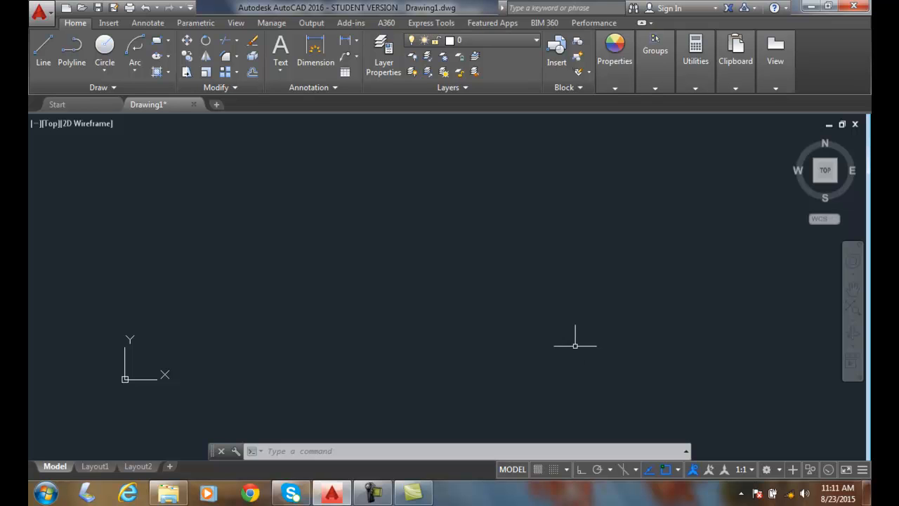
{"action": "mouse_move", "coordinate": [428, 276]}
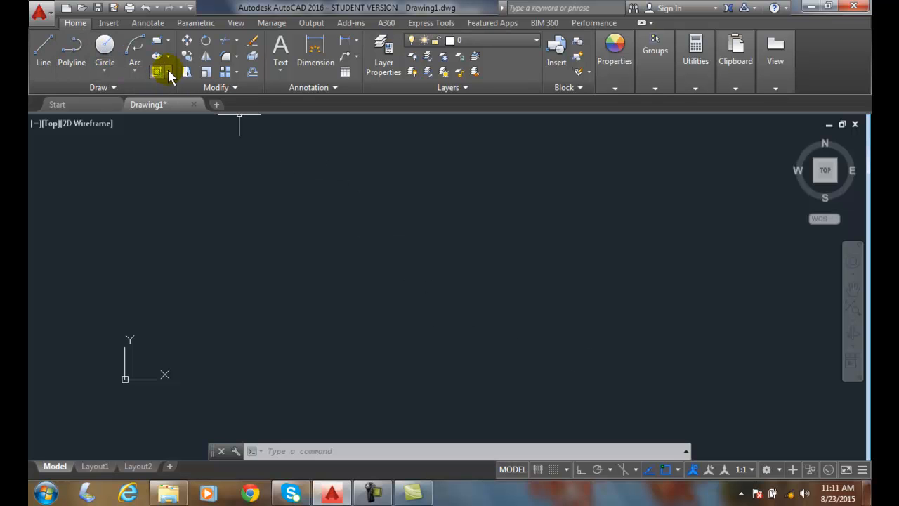
Start the Axis, End ellipse from the Draw panel's Ellipse flyout
{"action": "left_click", "coordinate": [163, 72]}
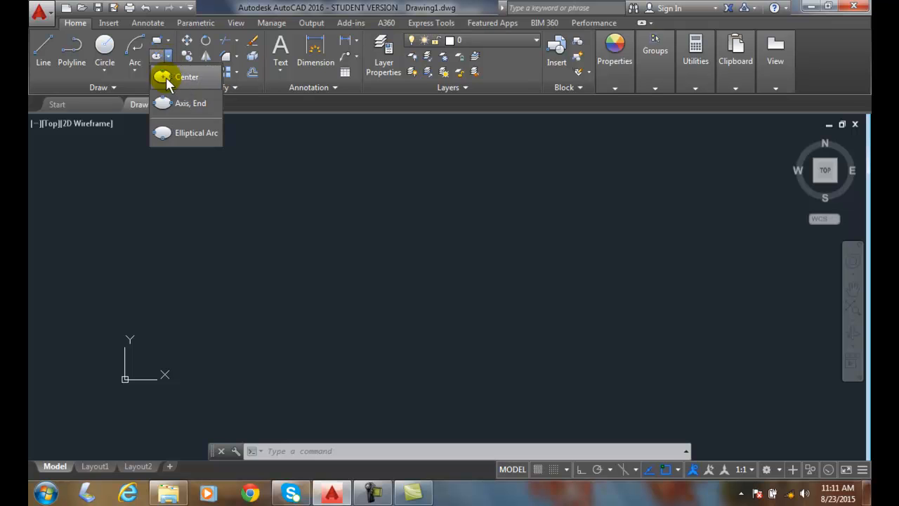
{"action": "mouse_move", "coordinate": [190, 103]}
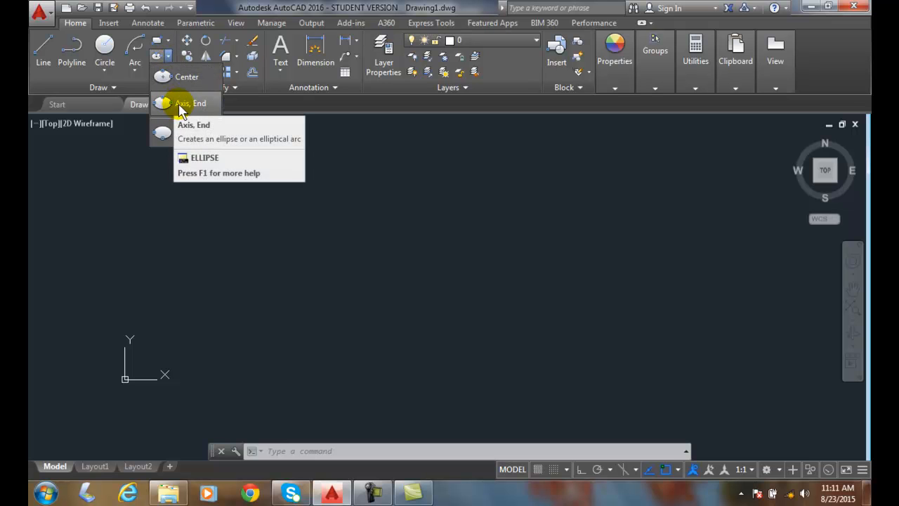
{"action": "mouse_move", "coordinate": [190, 103]}
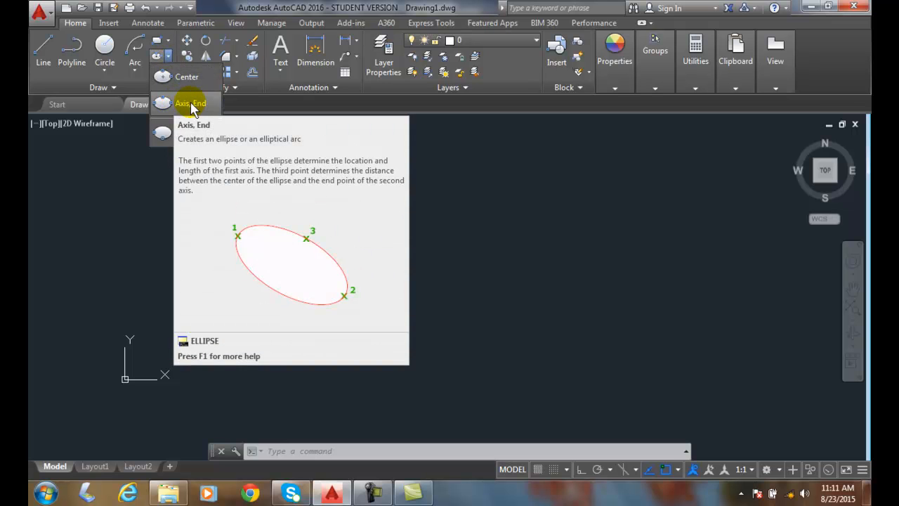
{"action": "left_click", "coordinate": [190, 103]}
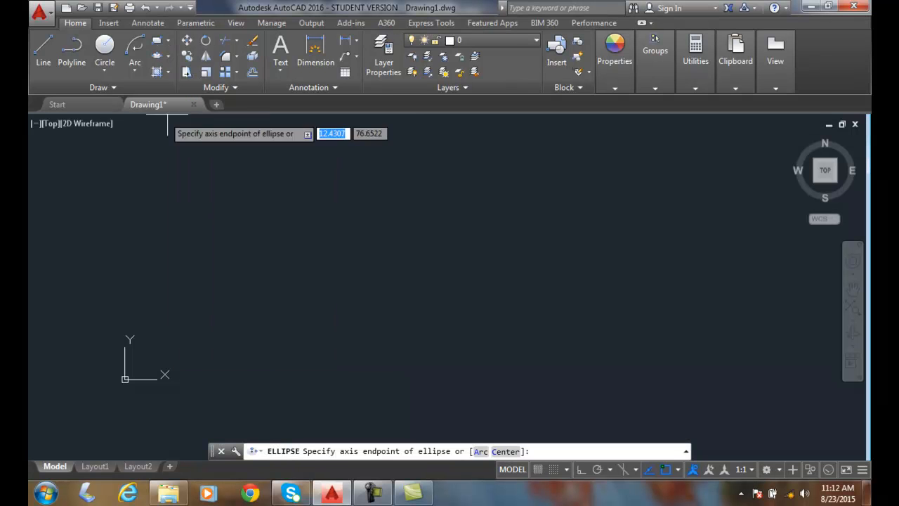
{"action": "mouse_move", "coordinate": [148, 253]}
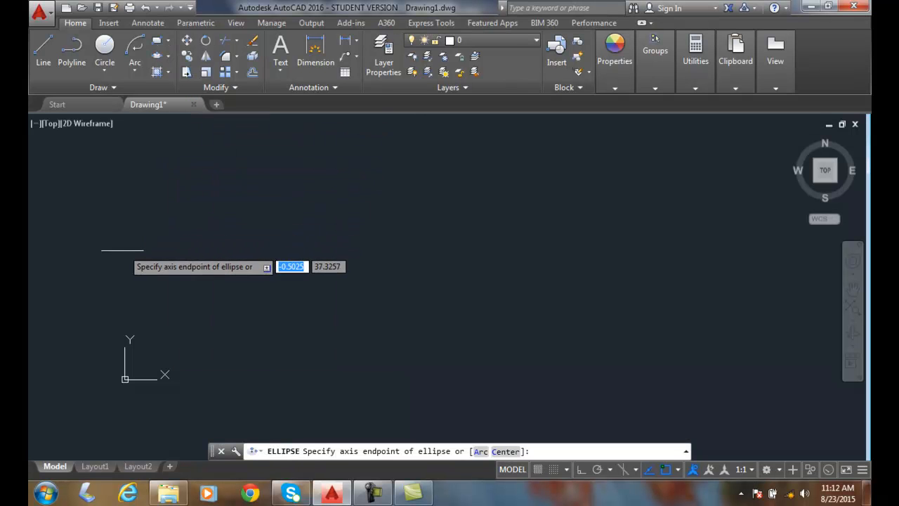
{"action": "mouse_move", "coordinate": [114, 251]}
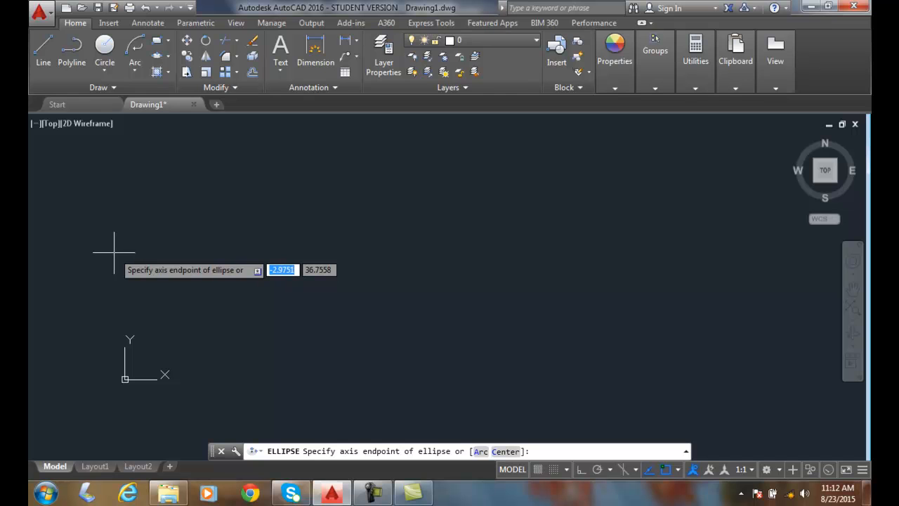
Place the first axis endpoint of the left ellipse
{"action": "left_click", "coordinate": [113, 251]}
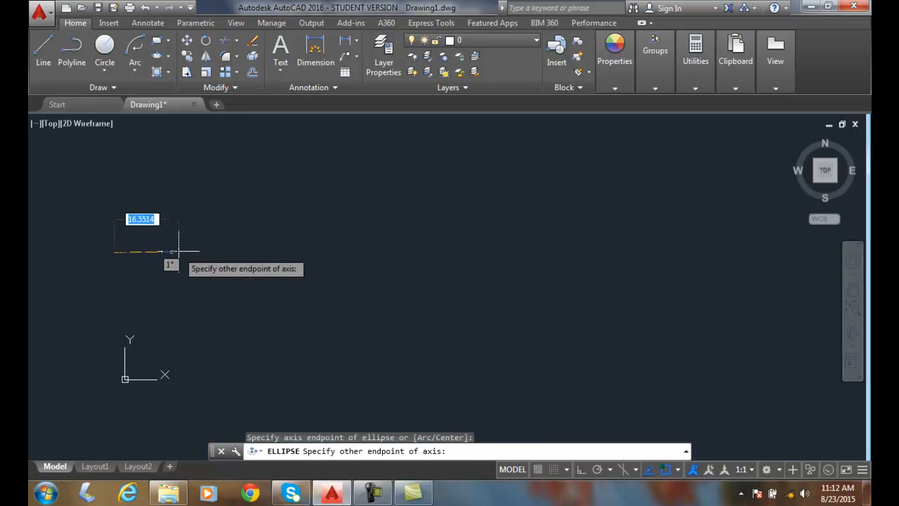
{"action": "mouse_move", "coordinate": [265, 250]}
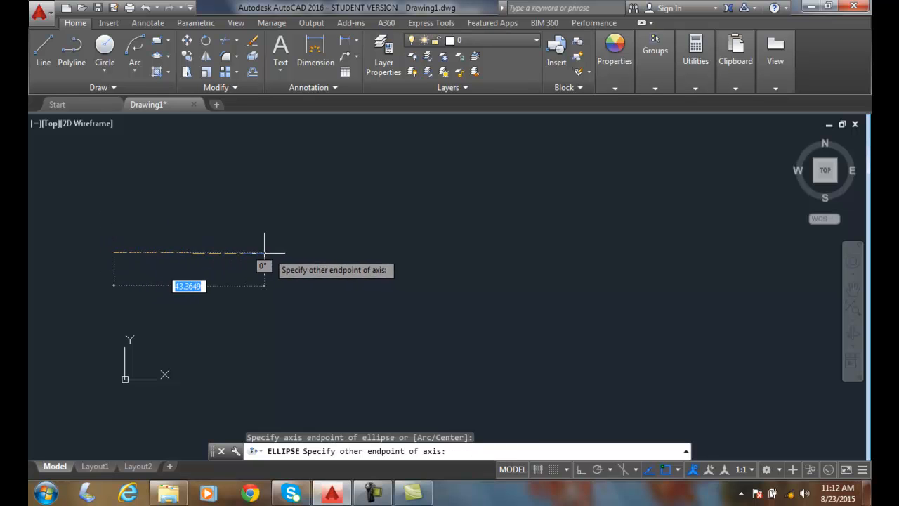
{"action": "mouse_move", "coordinate": [288, 252]}
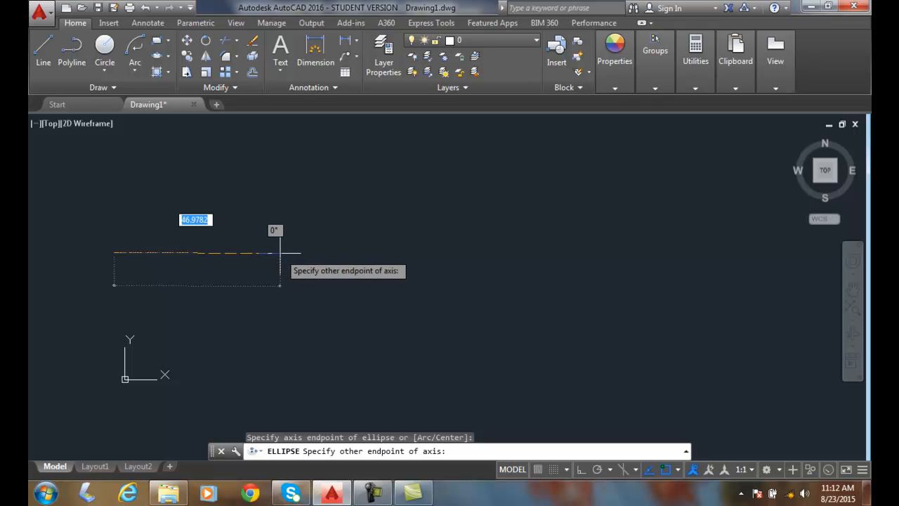
{"action": "mouse_move", "coordinate": [316, 253]}
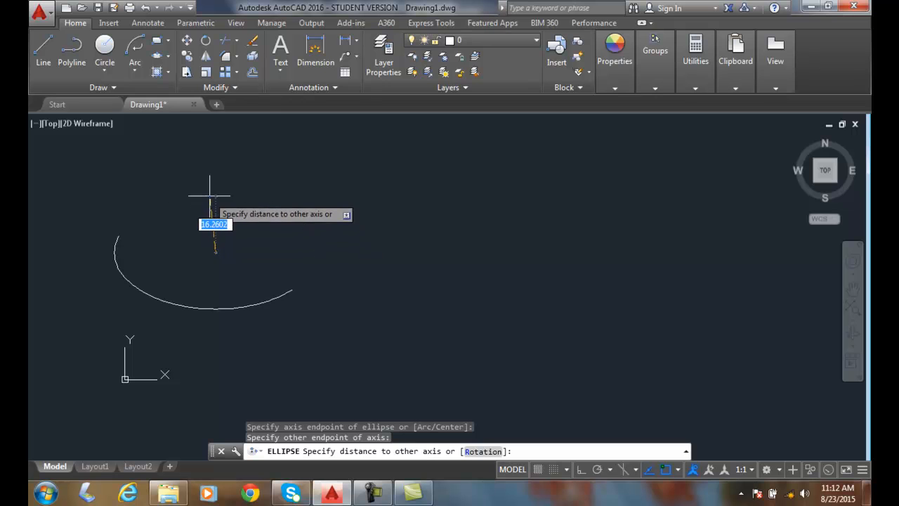
{"action": "mouse_move", "coordinate": [215, 252]}
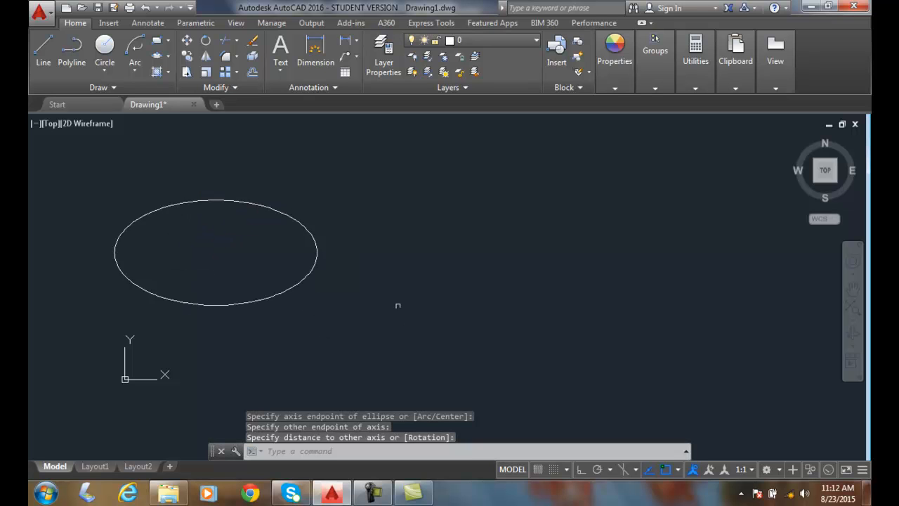
{"action": "mouse_move", "coordinate": [438, 286]}
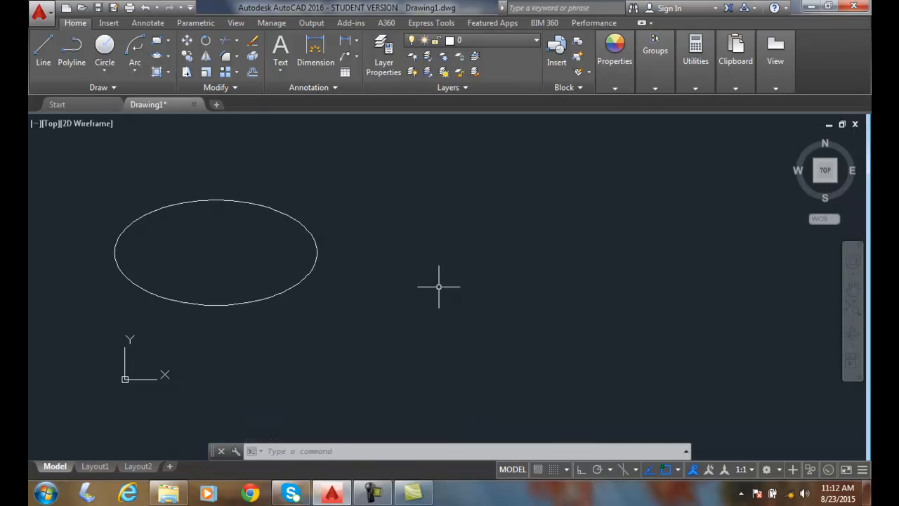
{"action": "mouse_move", "coordinate": [161, 59]}
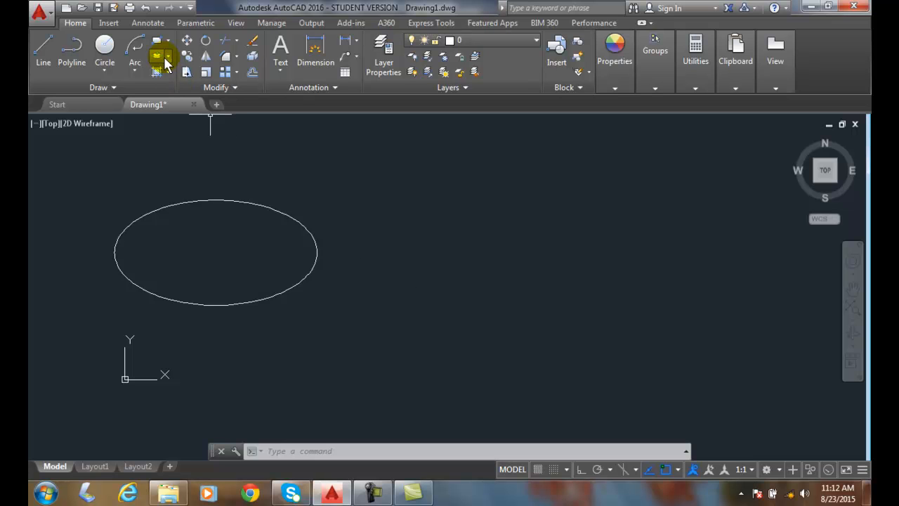
Draw a wider horizontal Axis, End ellipse on the right, setting its axis endpoints and other axis distance
{"action": "left_click", "coordinate": [157, 55]}
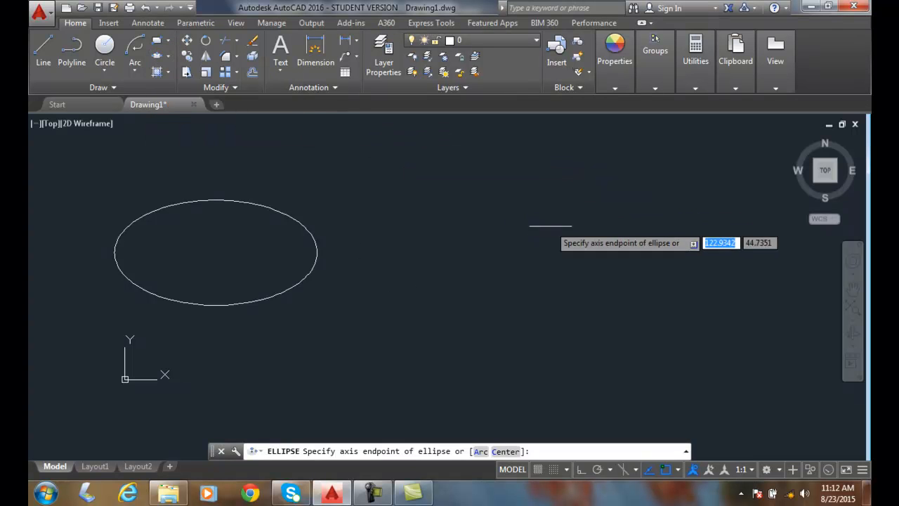
{"action": "mouse_move", "coordinate": [565, 207]}
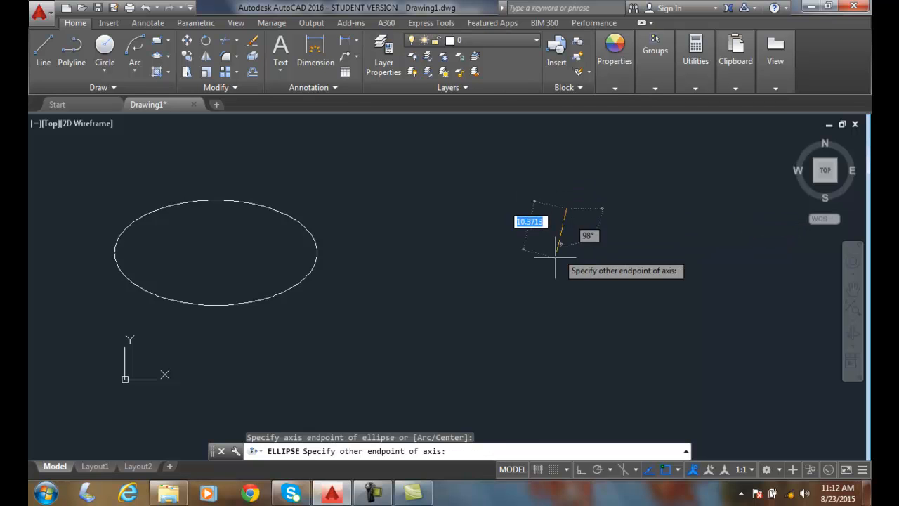
{"action": "mouse_move", "coordinate": [565, 288]}
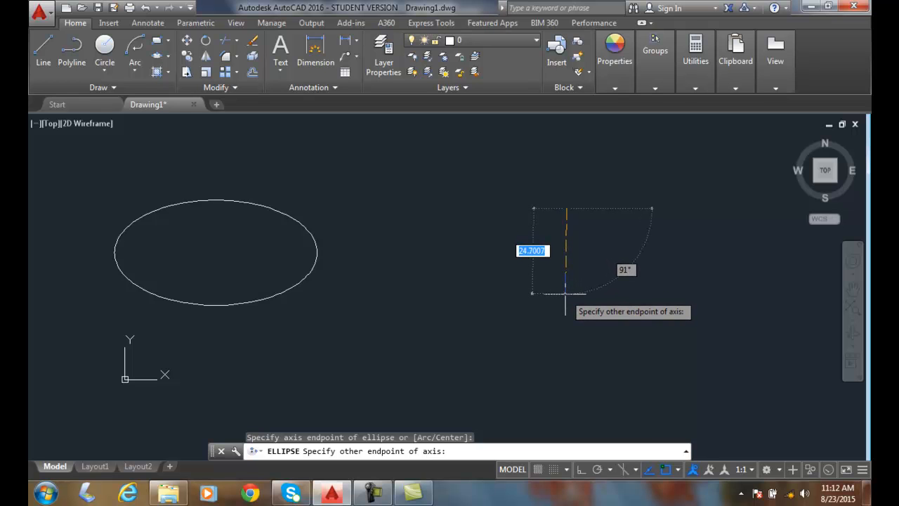
{"action": "left_click", "coordinate": [566, 284]}
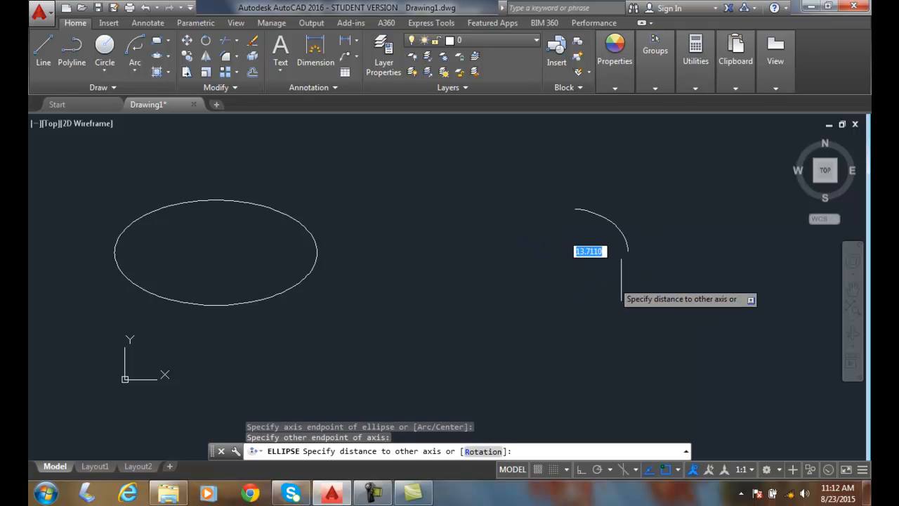
{"action": "mouse_move", "coordinate": [703, 256]}
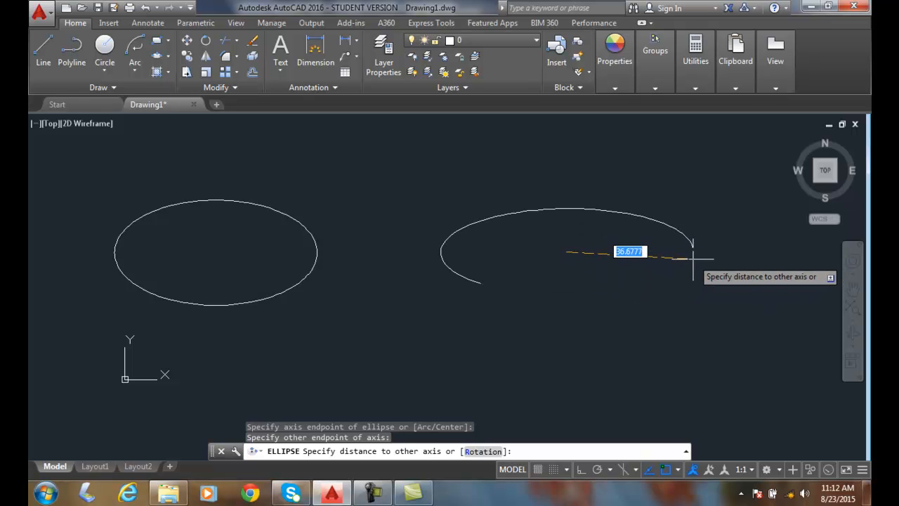
{"action": "left_click", "coordinate": [693, 259]}
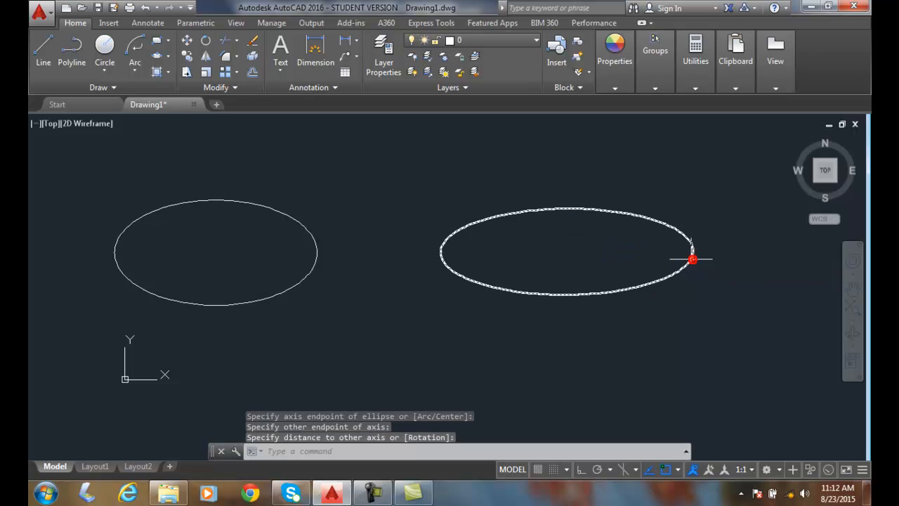